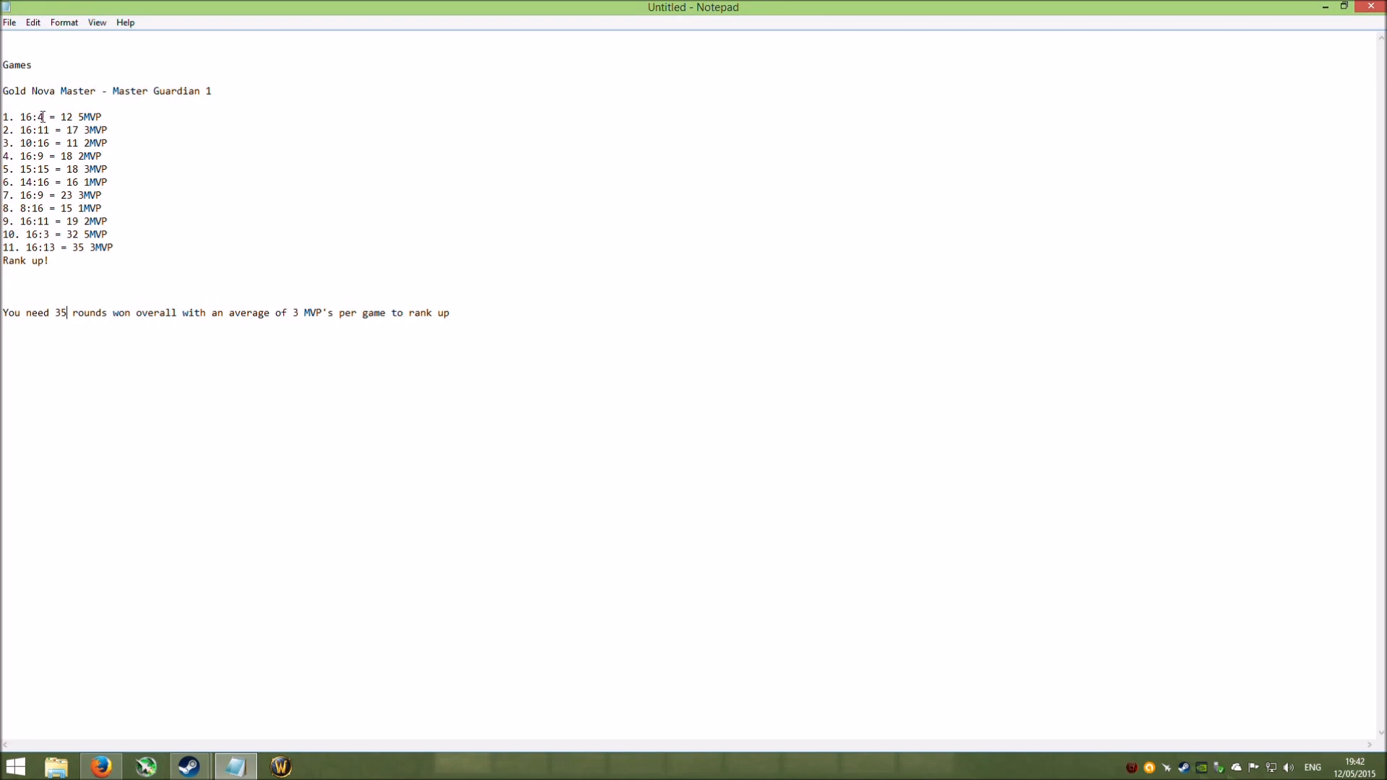
{"action": "mouse_move", "coordinate": [415, 128]}
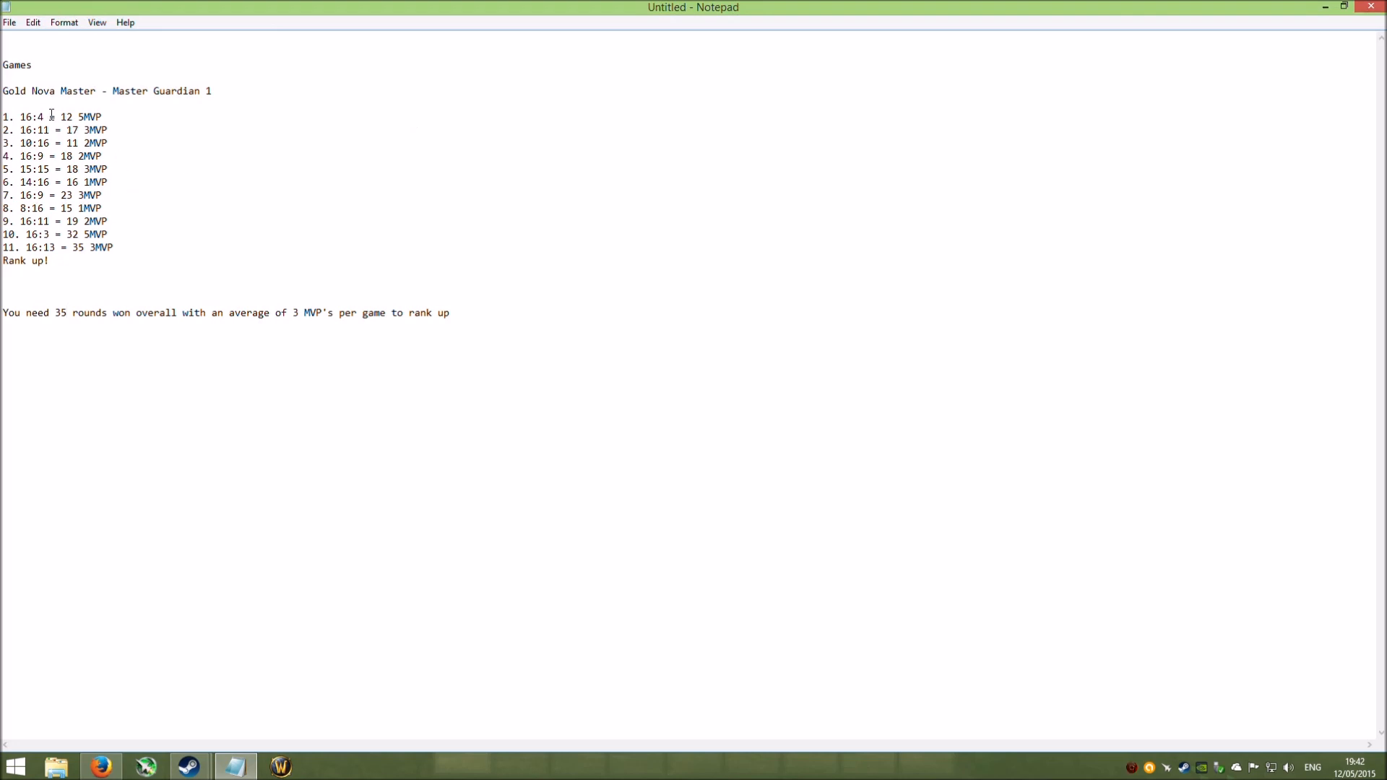
{"action": "mouse_move", "coordinate": [30, 117]}
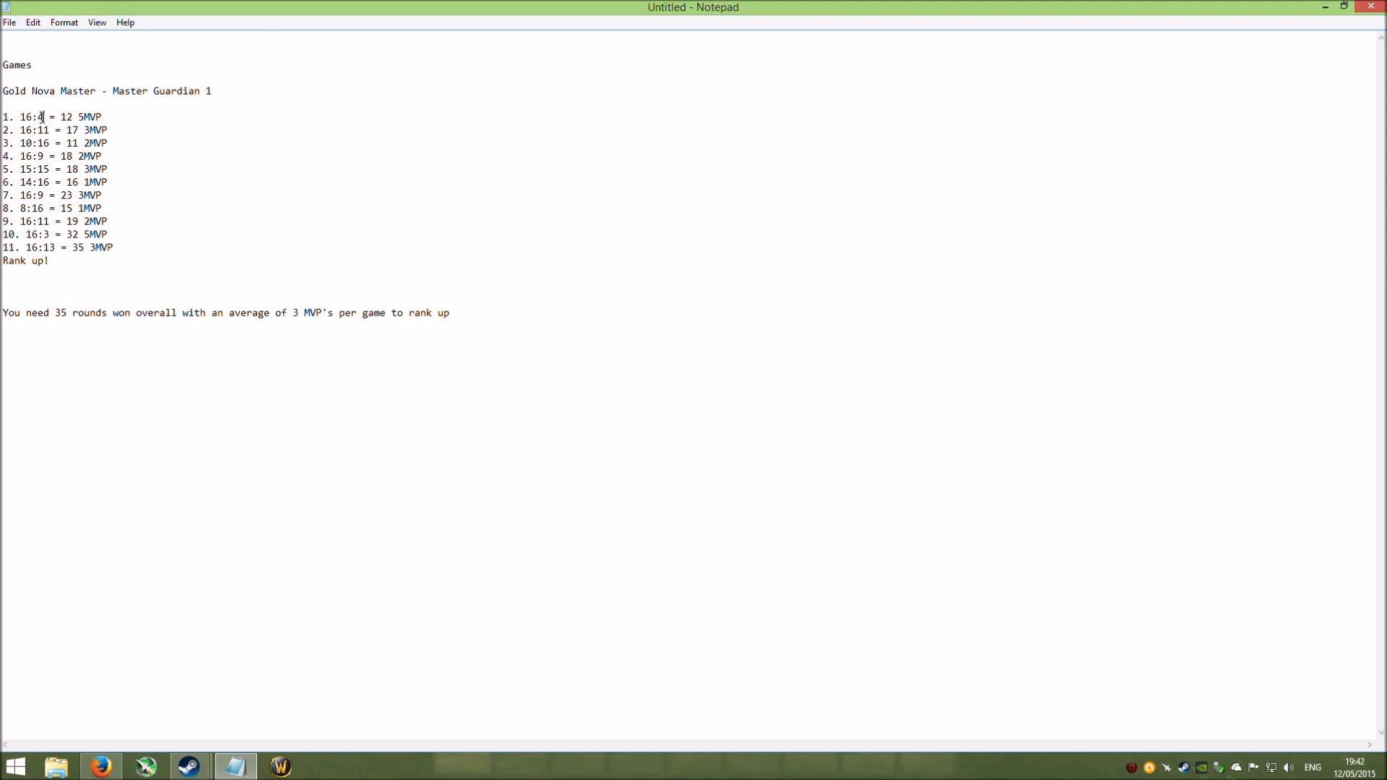
Step: Highlight the running total 12 and the 35 rounds needed to rank up, adding '17' to the totals
{"action": "double_click", "coordinate": [43, 116]}
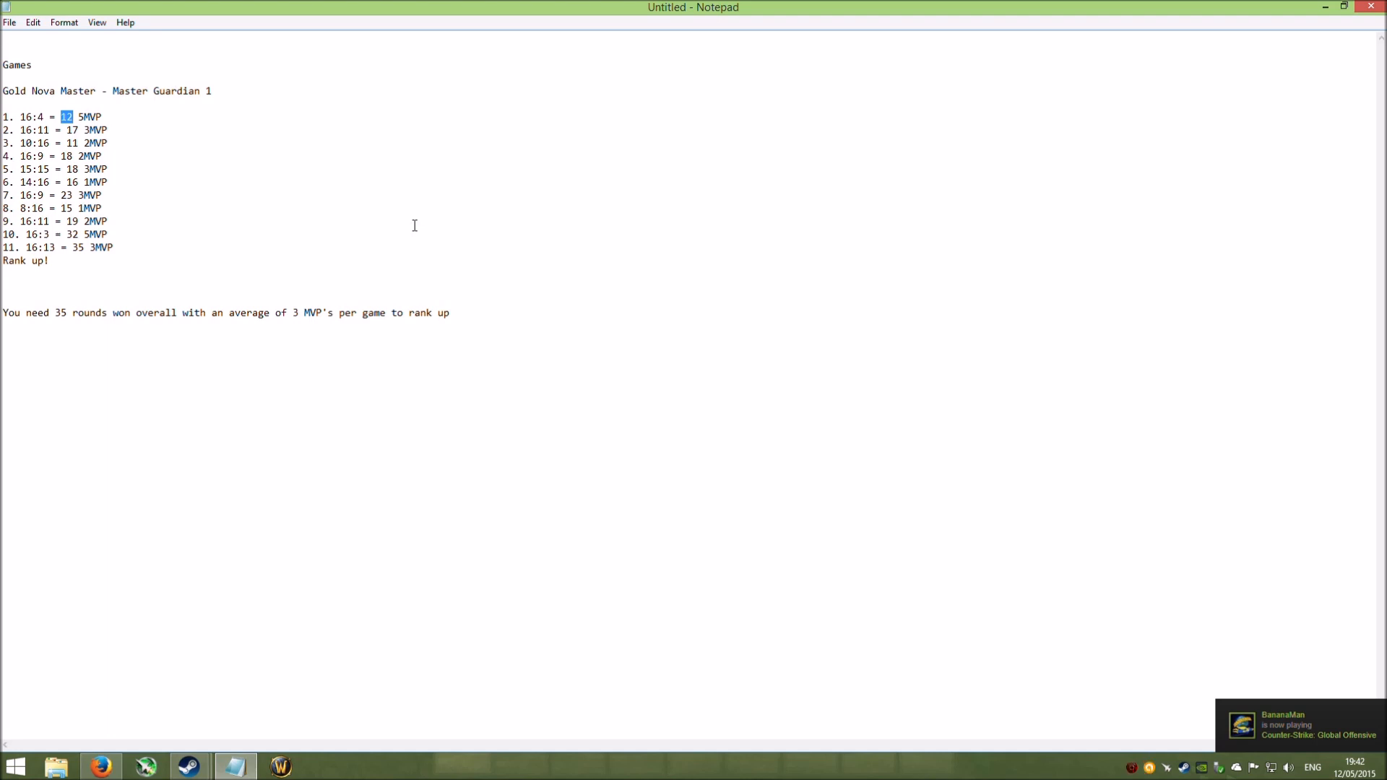
{"action": "left_click", "coordinate": [64, 312]}
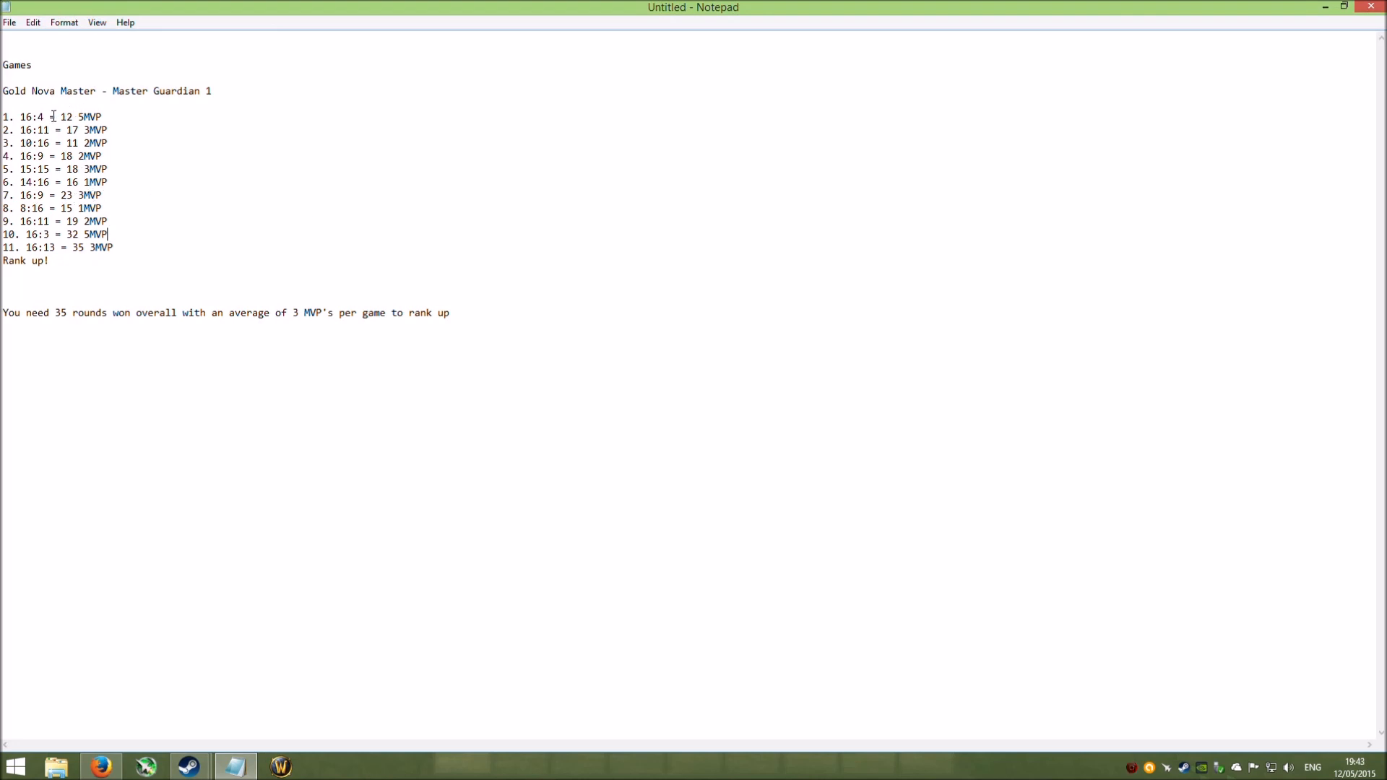
{"action": "double_click", "coordinate": [73, 116]}
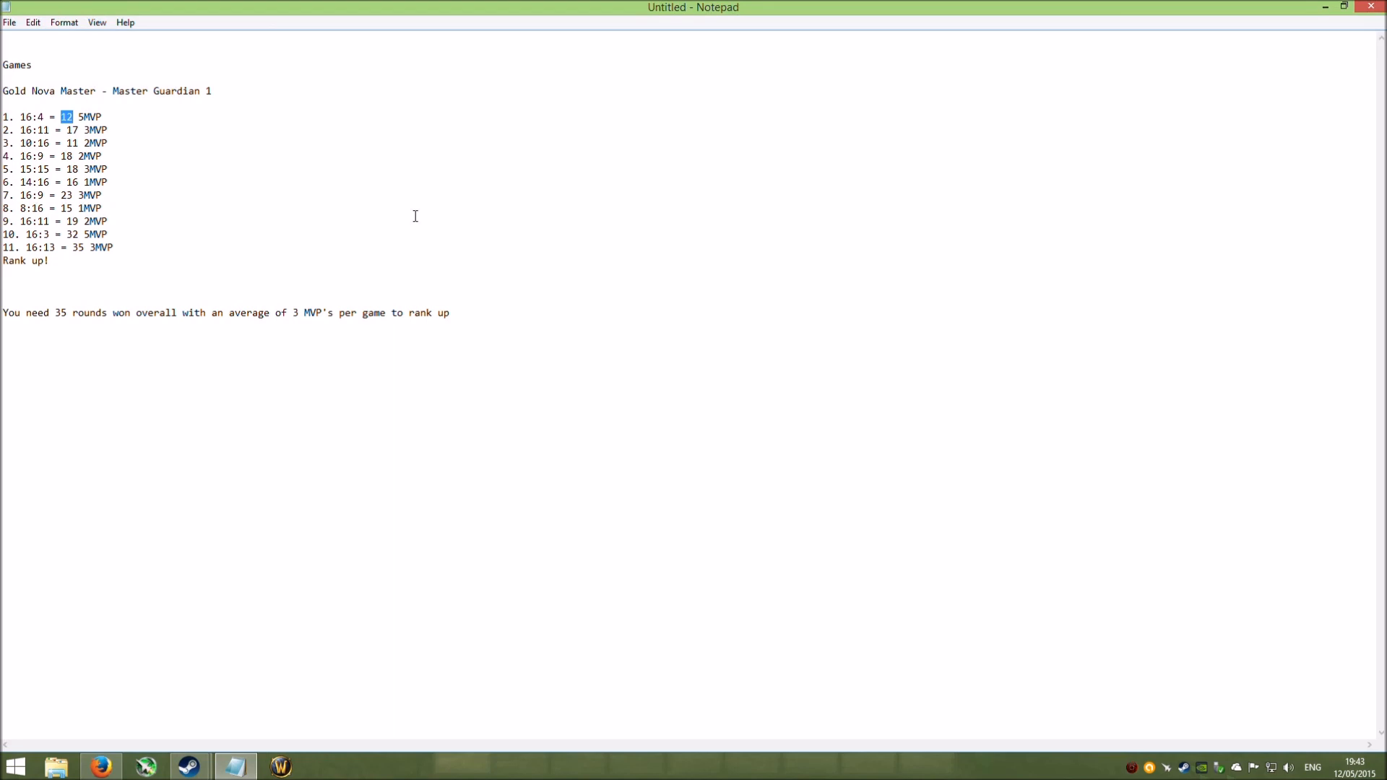
{"action": "mouse_move", "coordinate": [6, 116]}
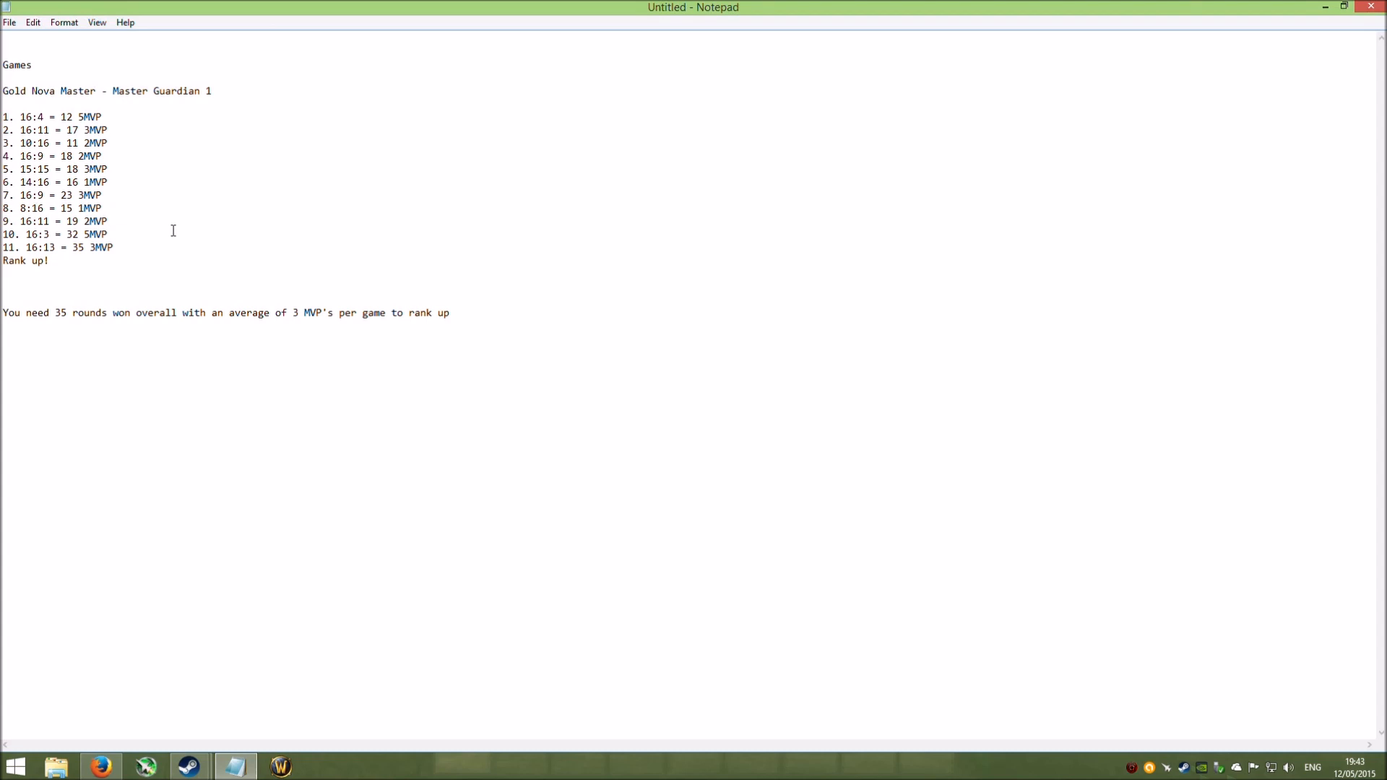
{"action": "mouse_move", "coordinate": [153, 211]}
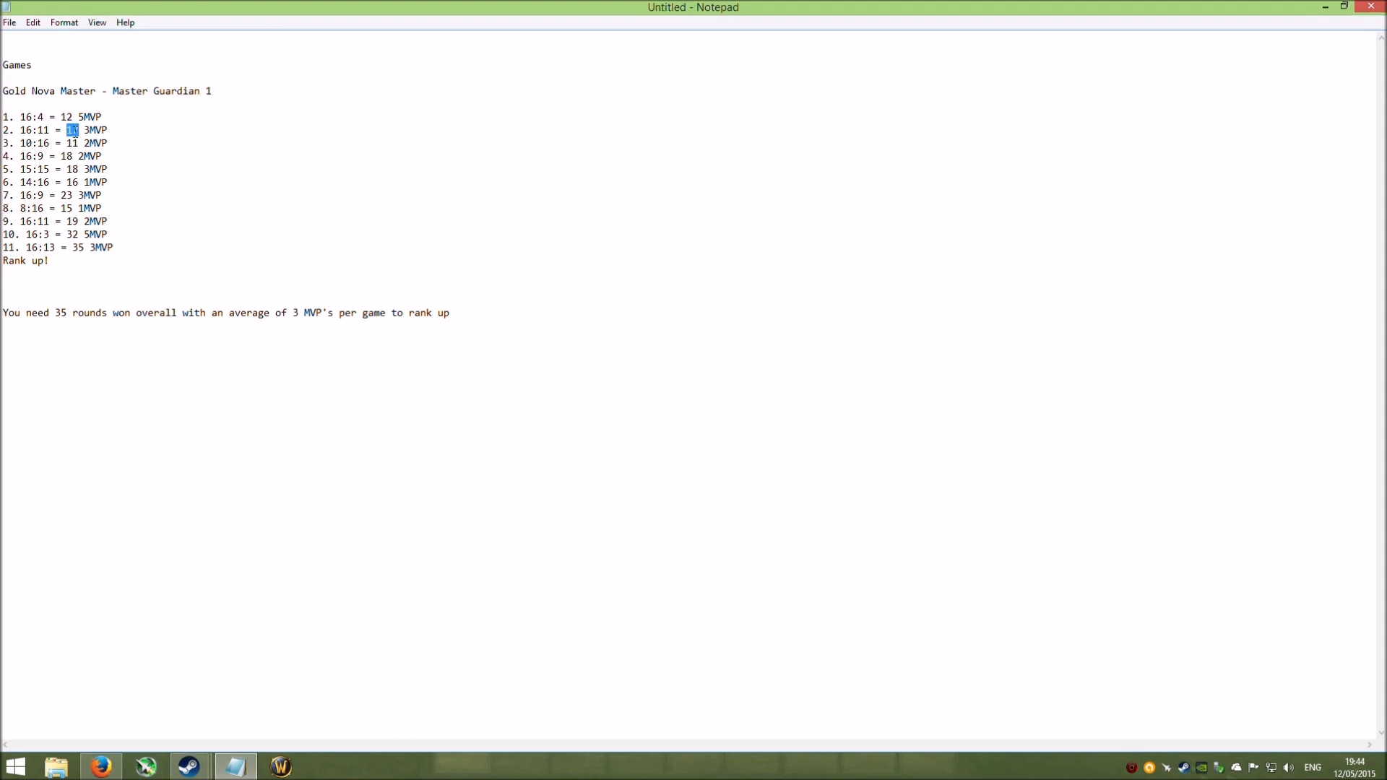
{"action": "type", "text": "17"}
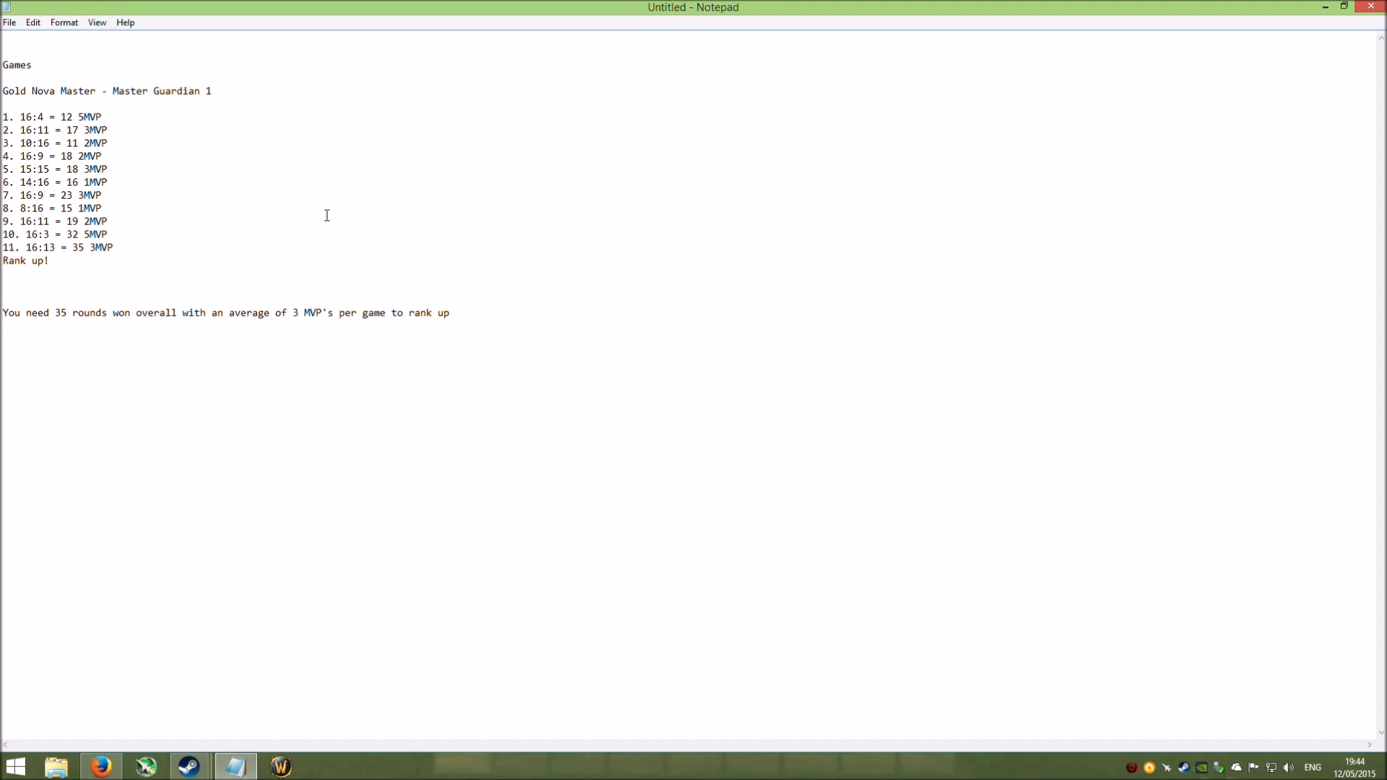
{"action": "mouse_move", "coordinate": [217, 228]}
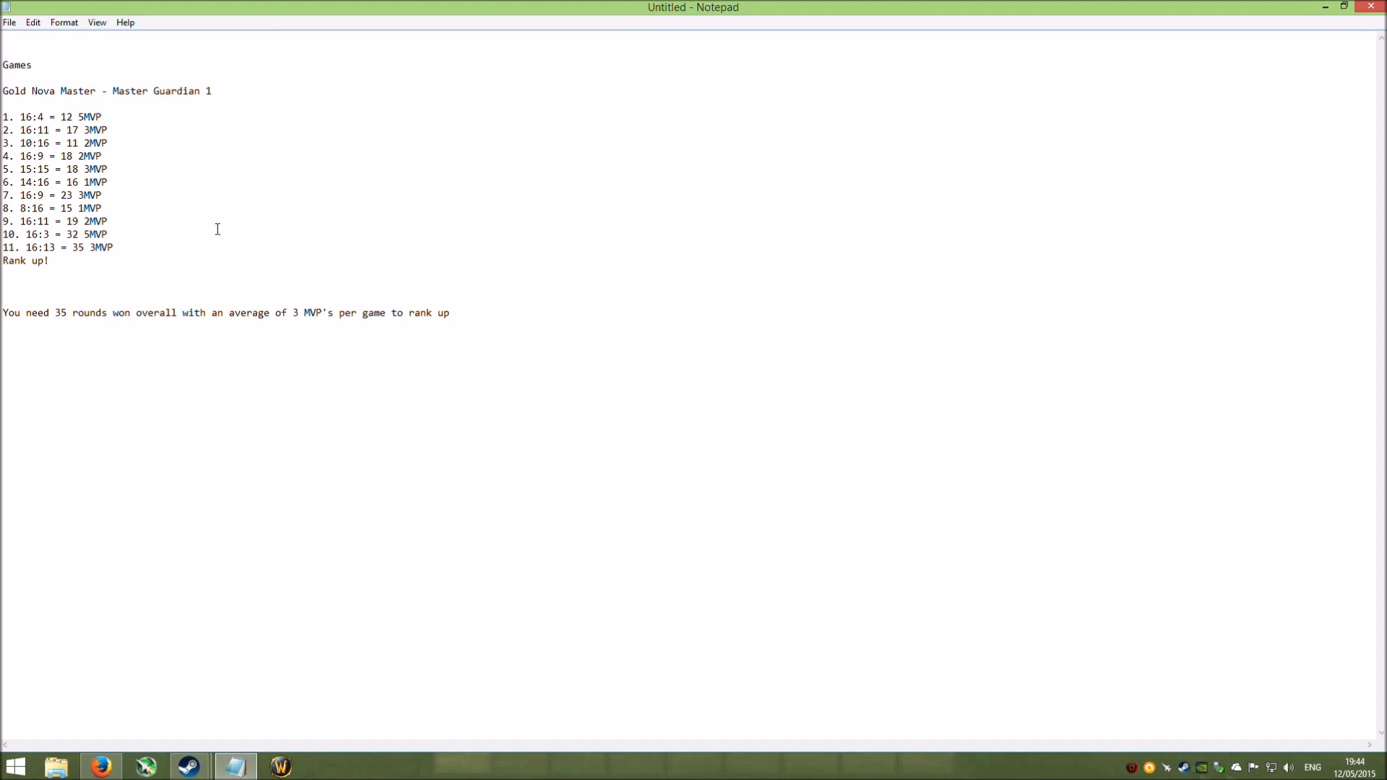
{"action": "double_click", "coordinate": [61, 312]}
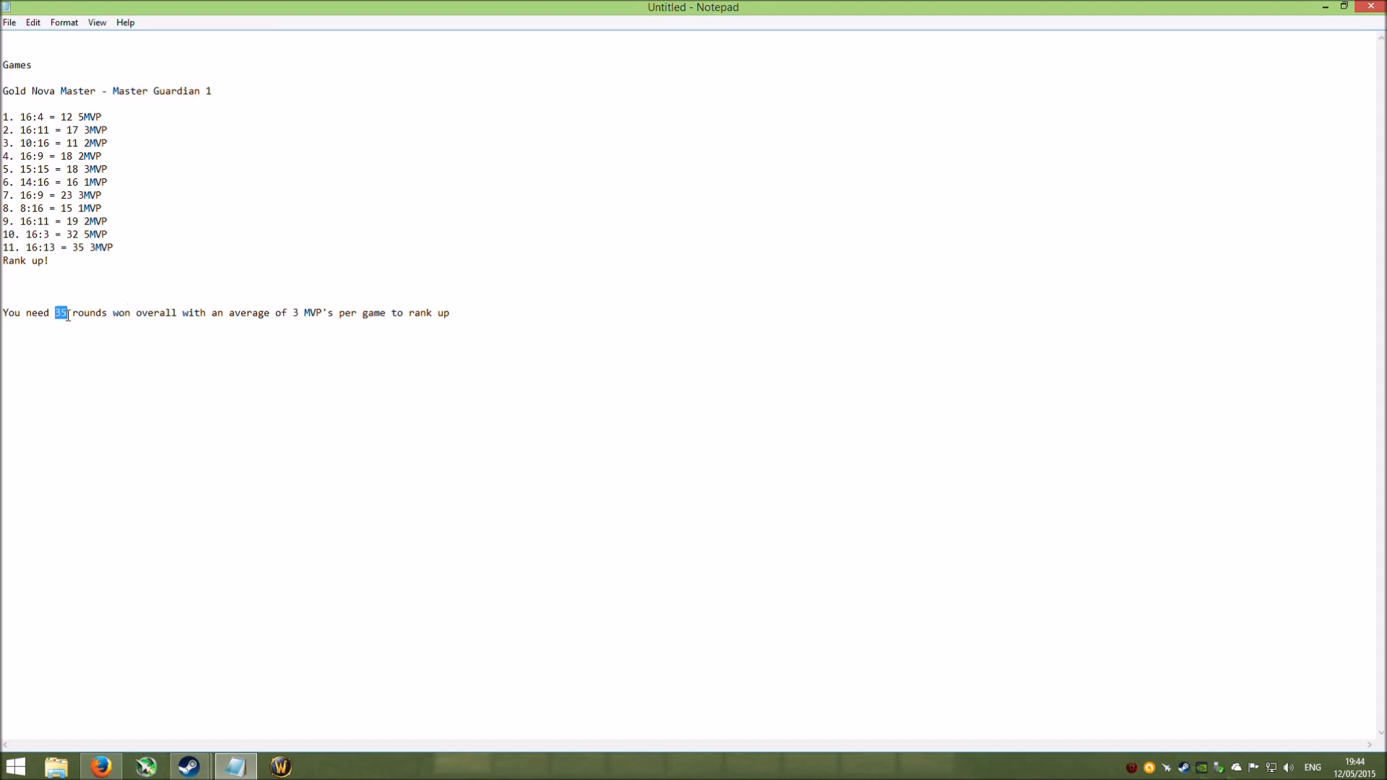
{"action": "mouse_move", "coordinate": [402, 231]}
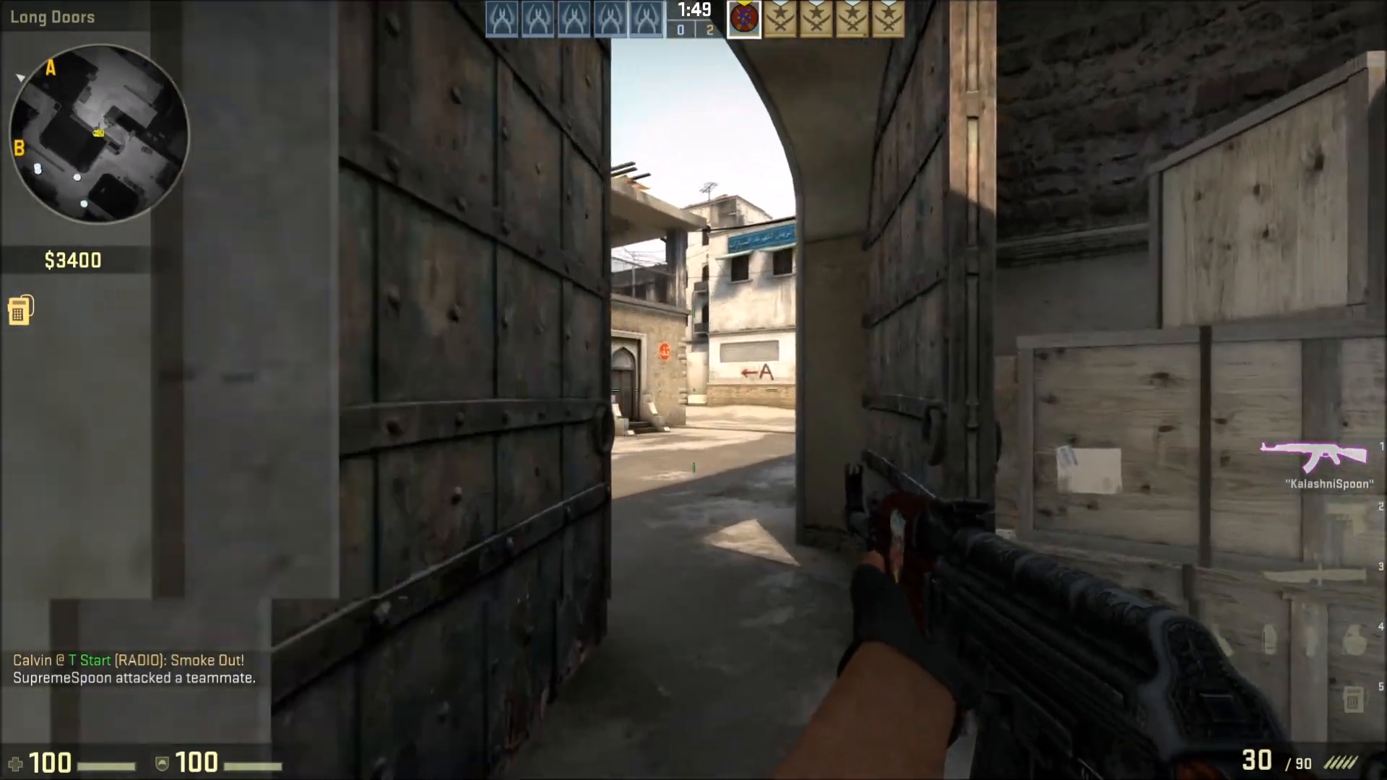
Step: Walk through Long Doors and fire the AK-47 at the enemy down Long A
{"action": "key", "text": "w"}
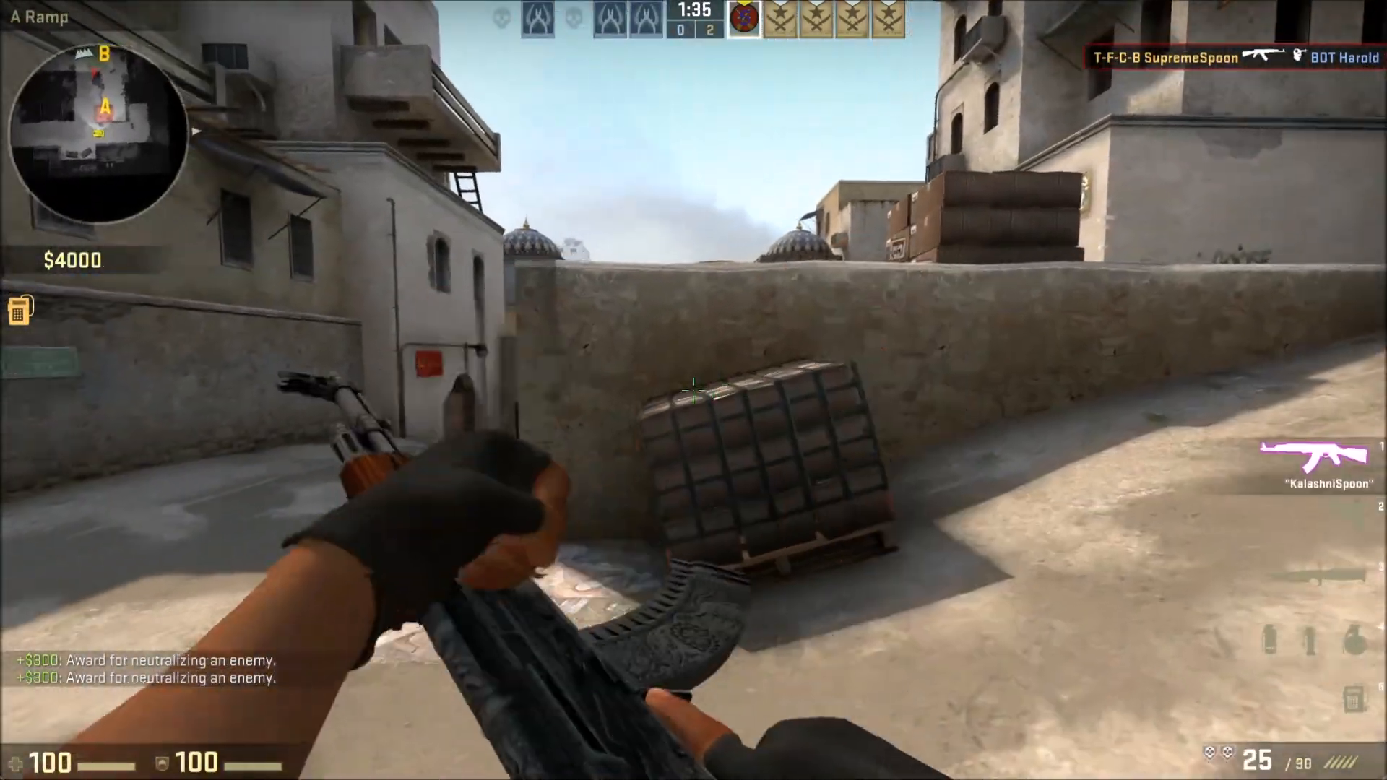
{"action": "left_click", "coordinate": [682, 396]}
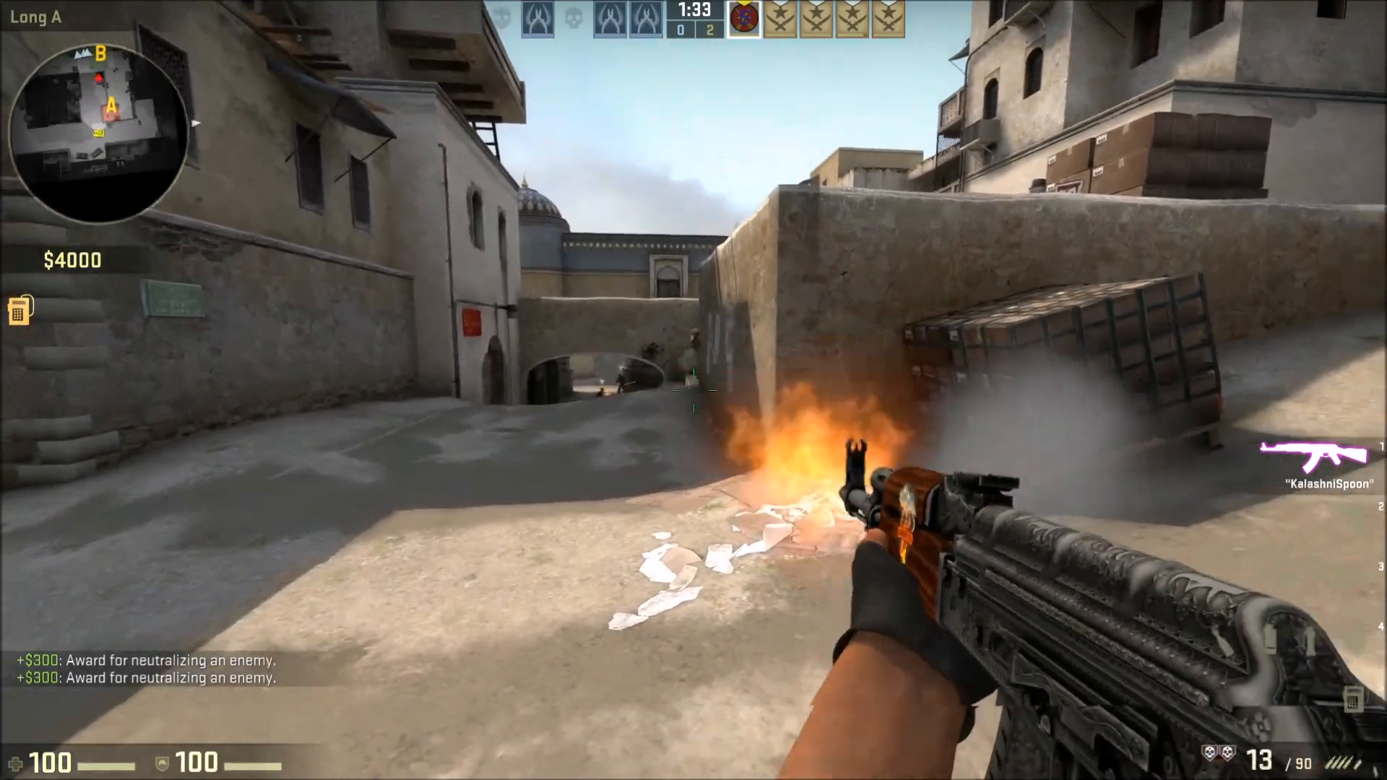